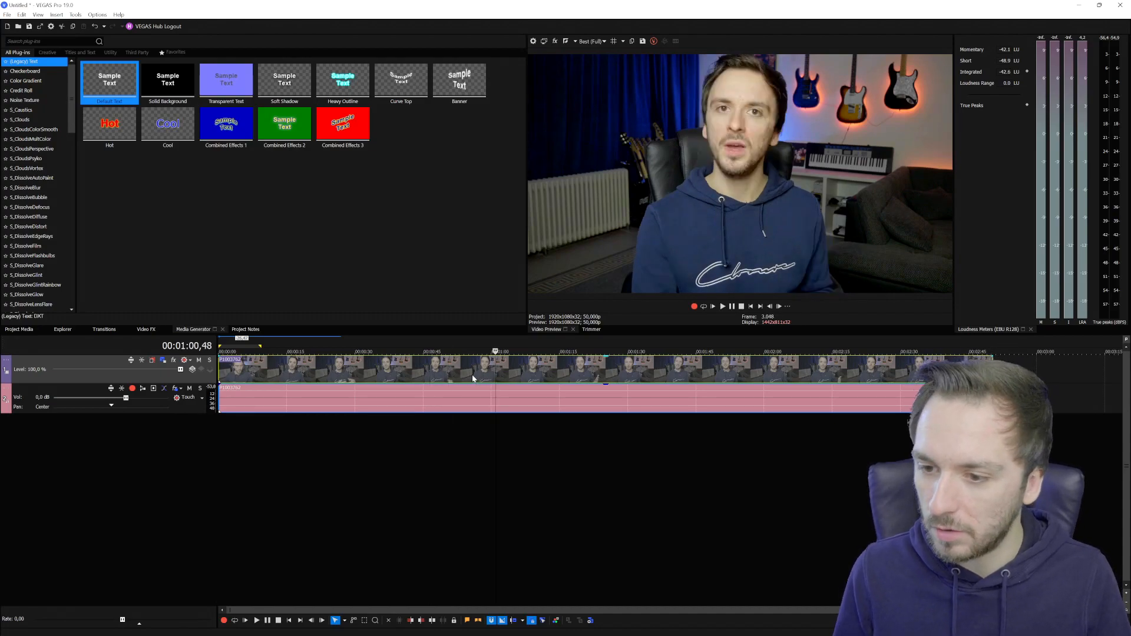
Bring up the context menu for the split clips selected on the timeline
right_click(472, 378)
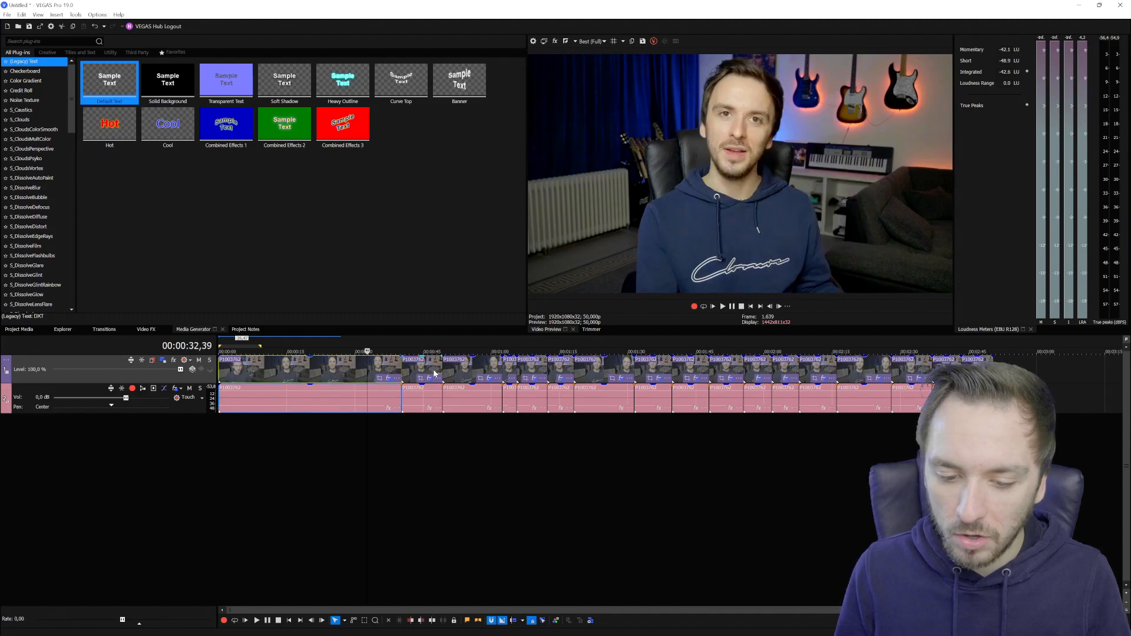
right_click(435, 372)
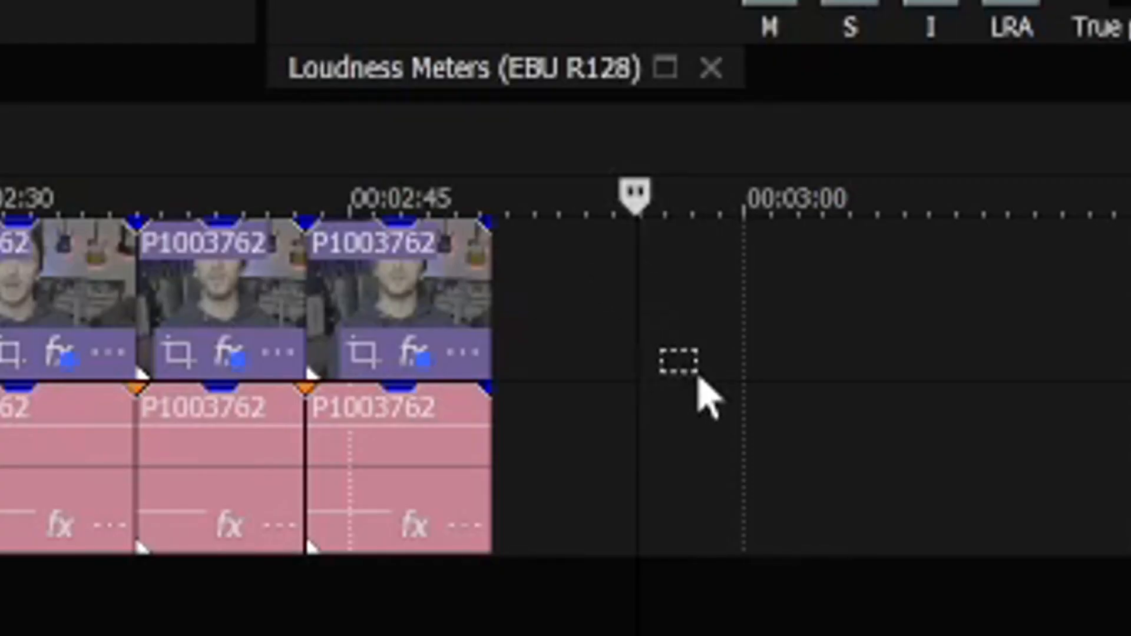
mouse_move(593, 307)
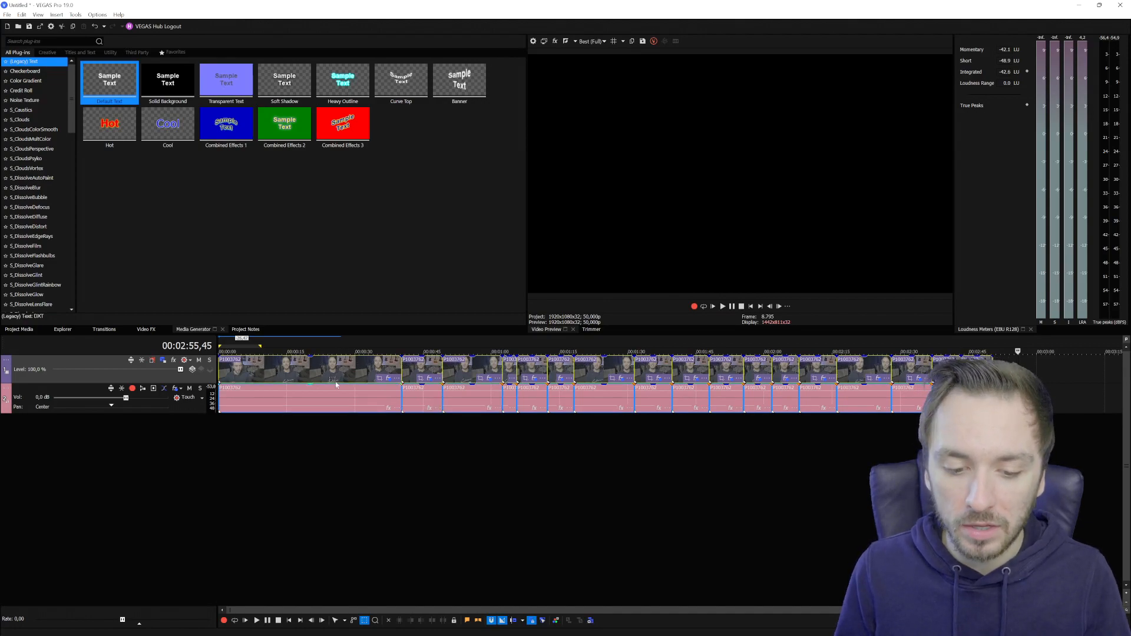
Disable resample for all selected clips from the Switches submenu
right_click(335, 383)
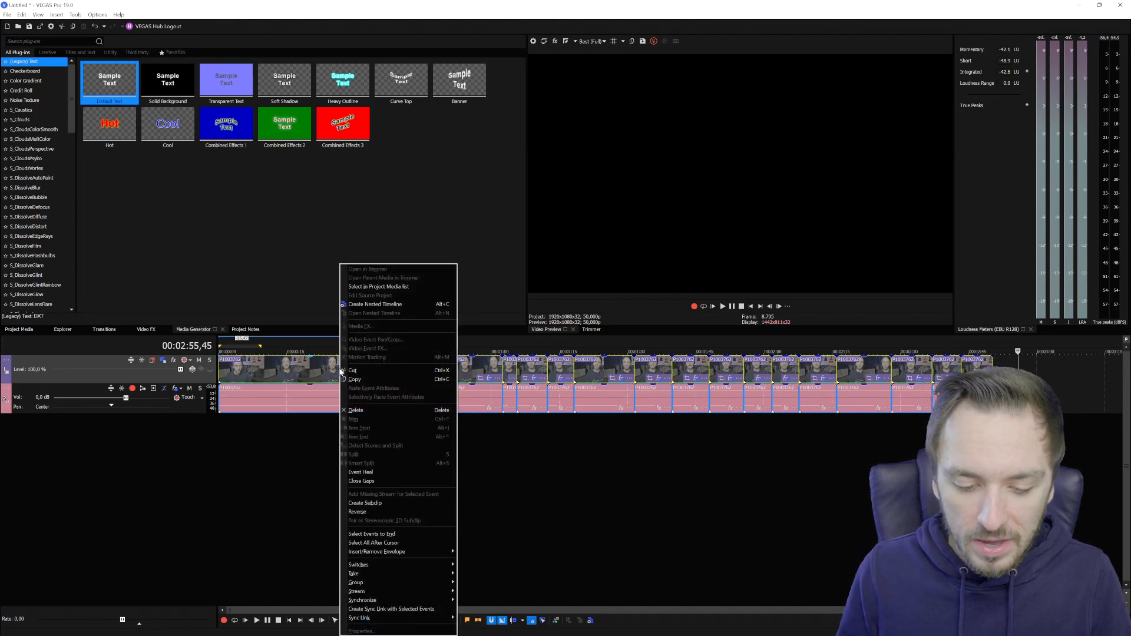
click(358, 565)
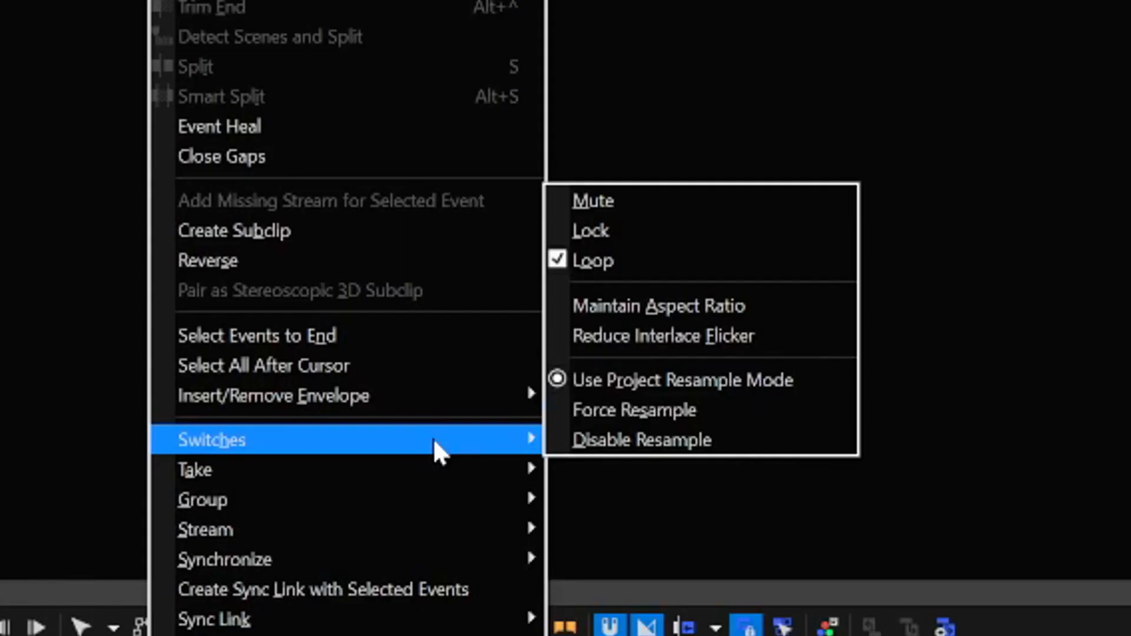
mouse_move(676, 457)
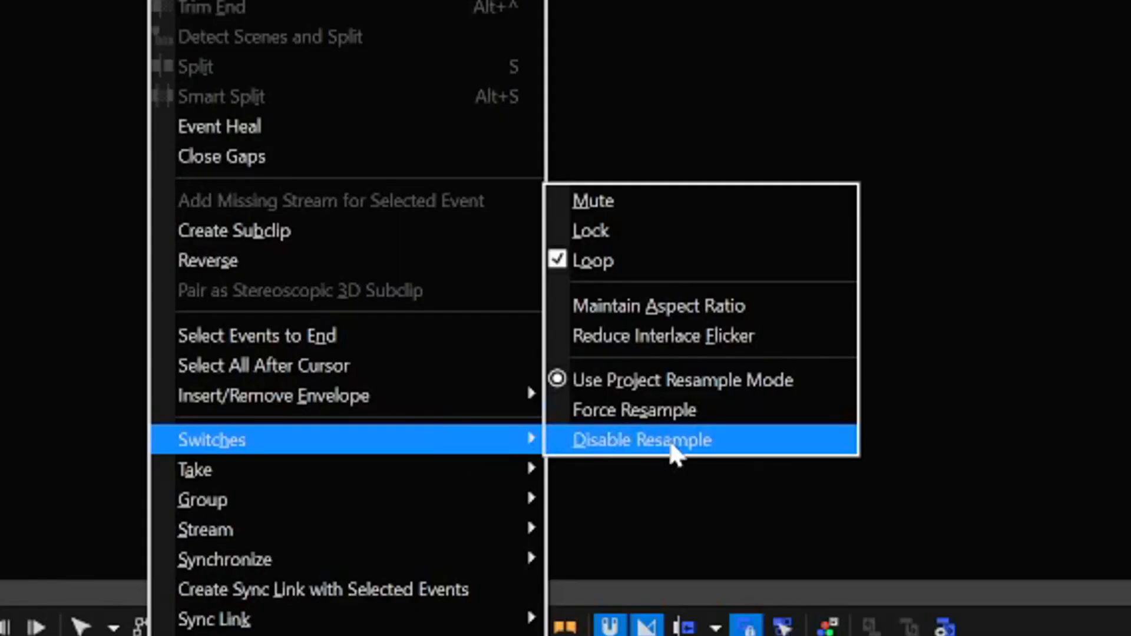
click(640, 440)
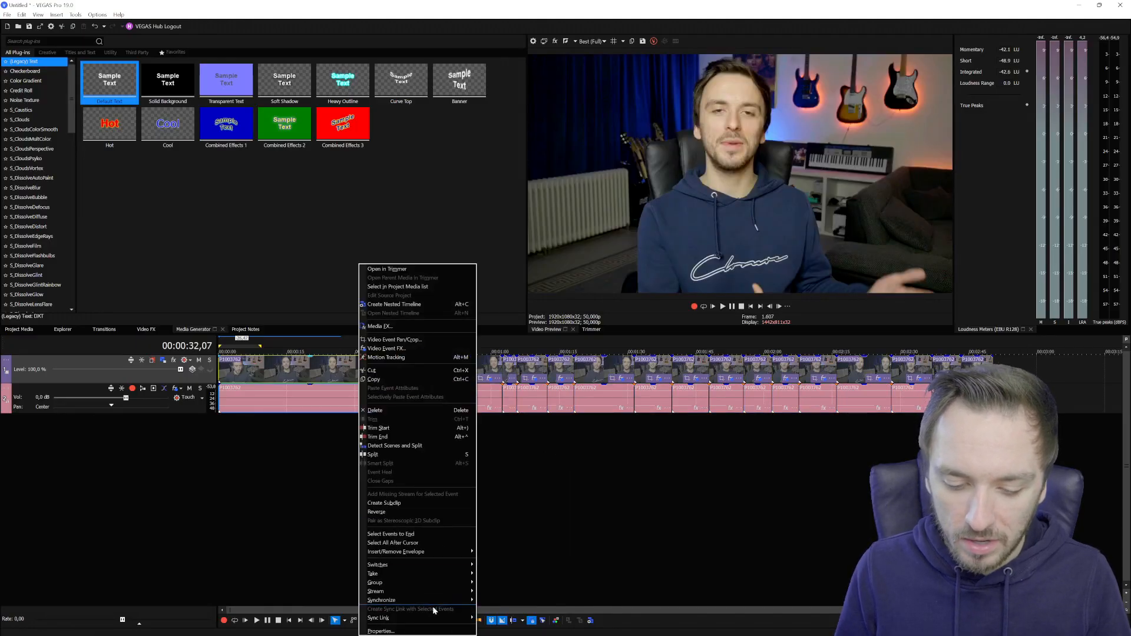
Review a clip's Video Event FX window, close it, and dismiss the clip menu
click(378, 631)
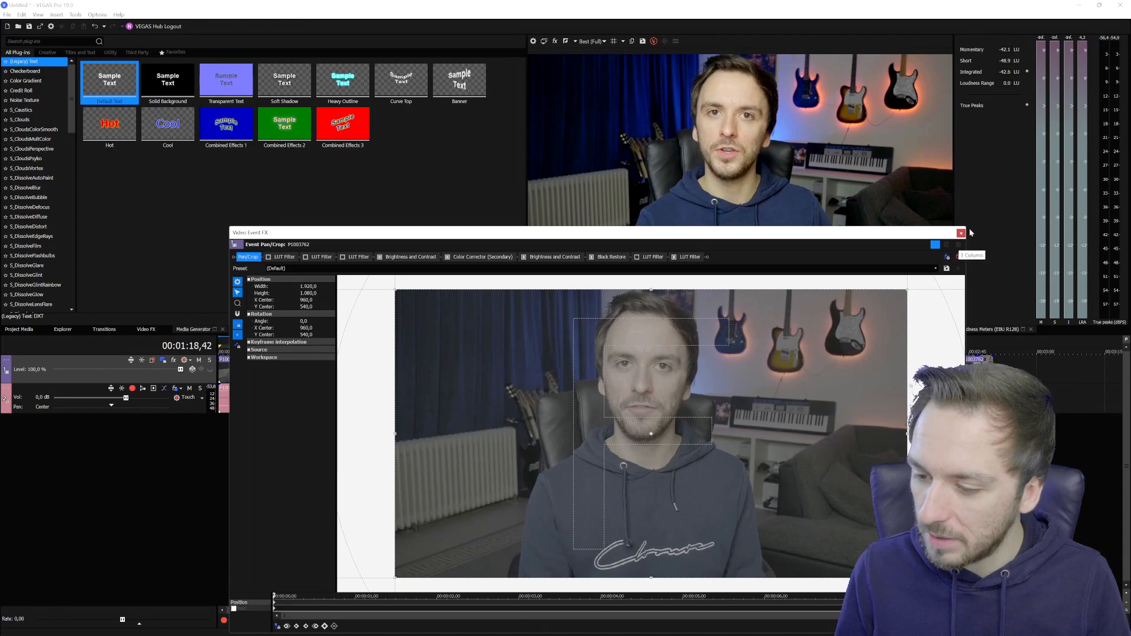
click(960, 233)
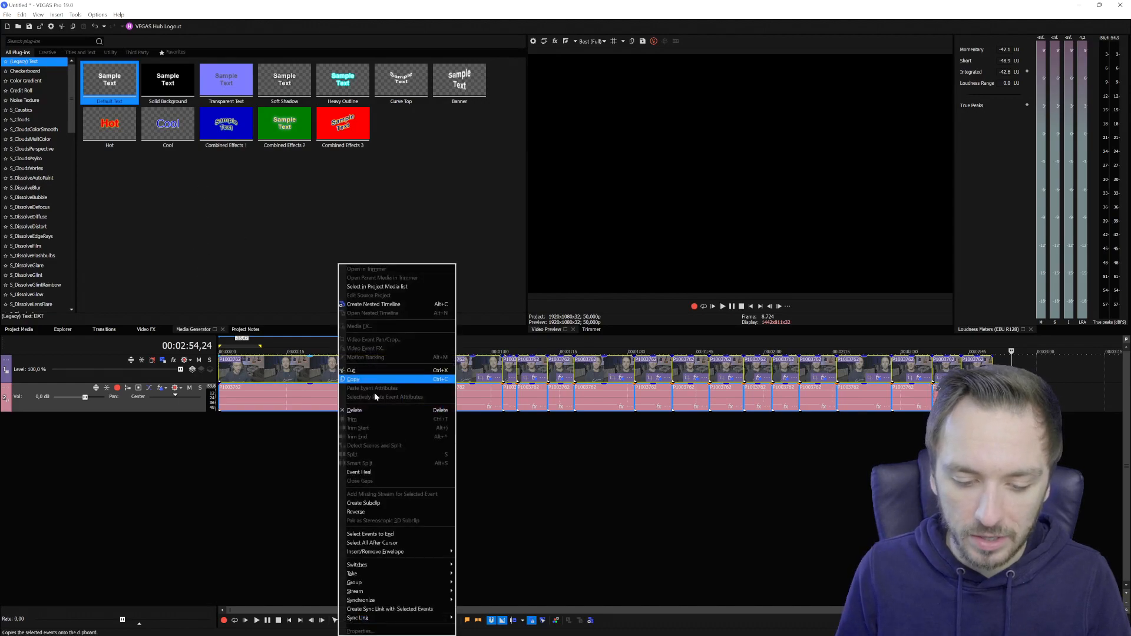
click(353, 378)
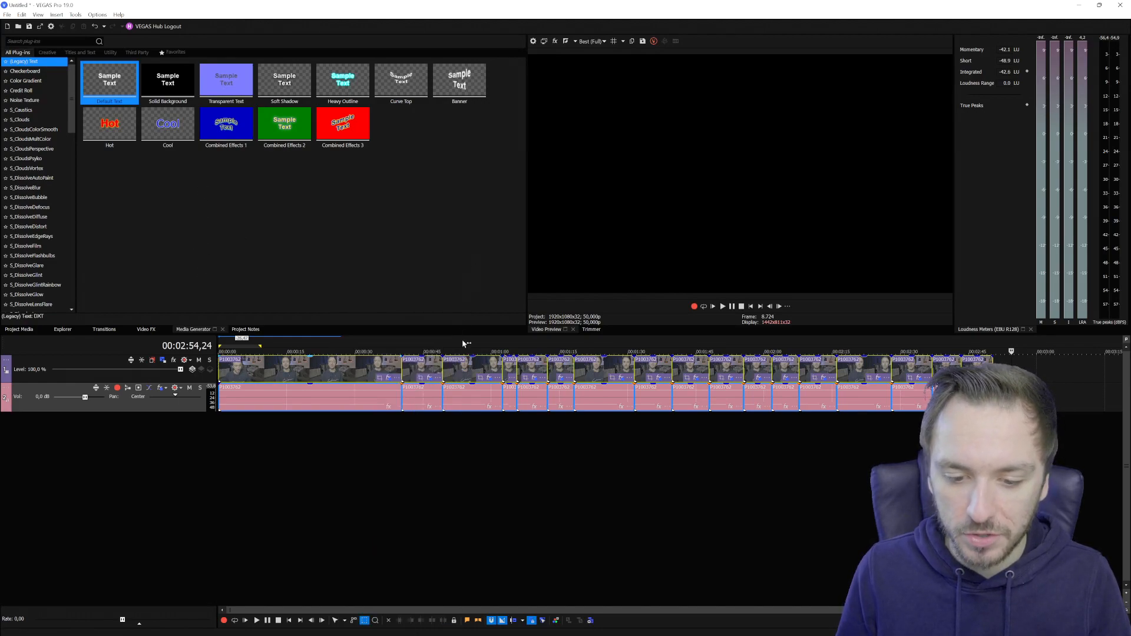
click(362, 352)
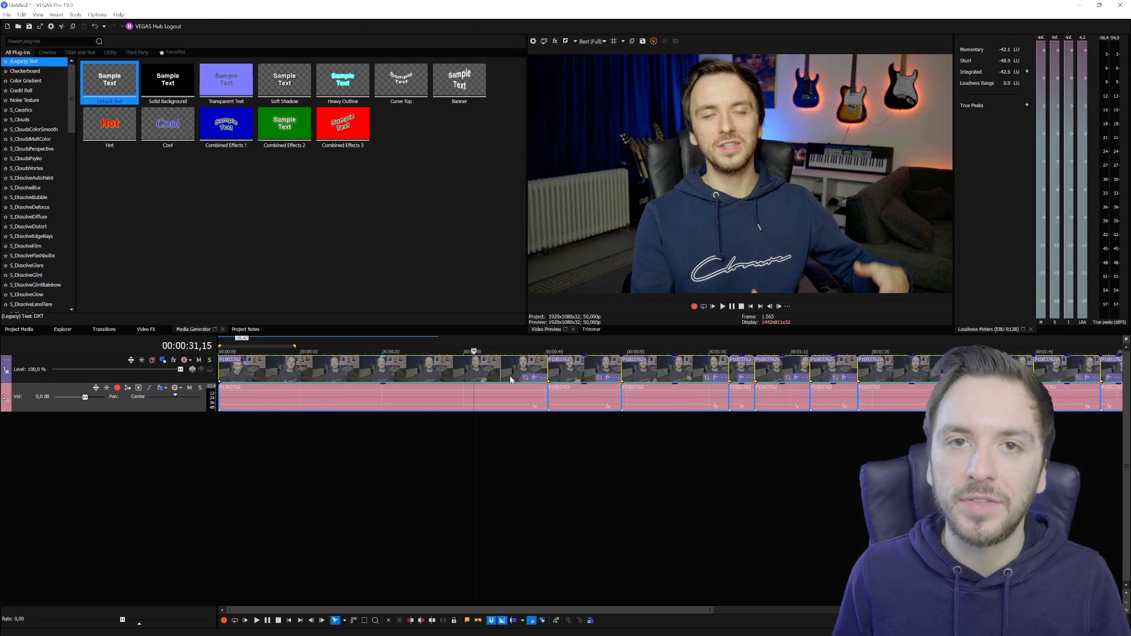
click(722, 306)
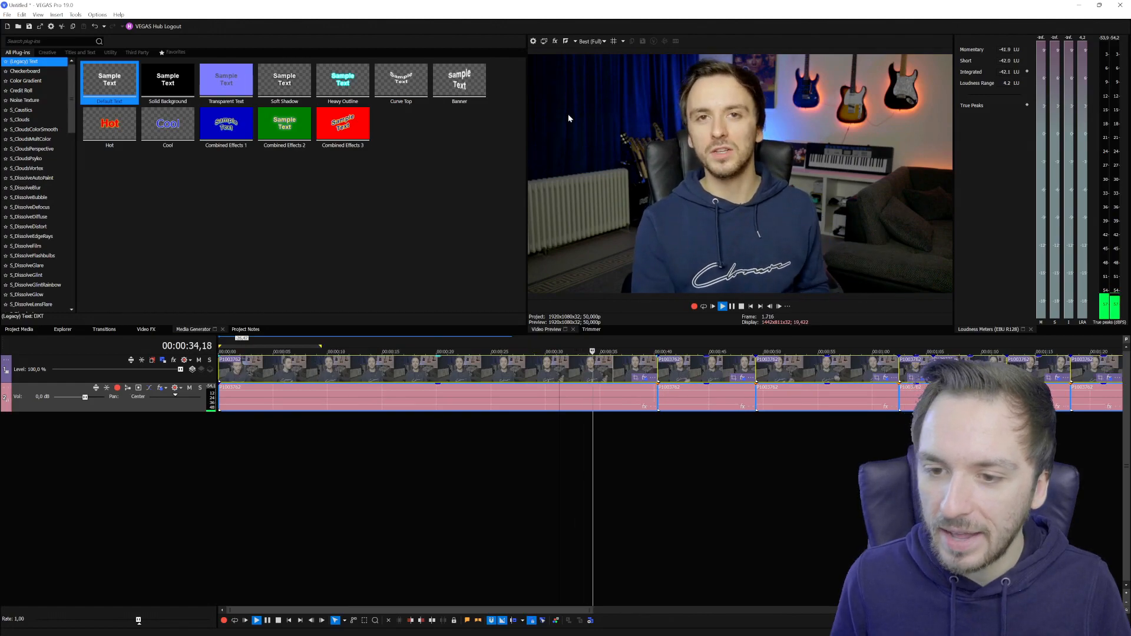
mouse_move(533, 41)
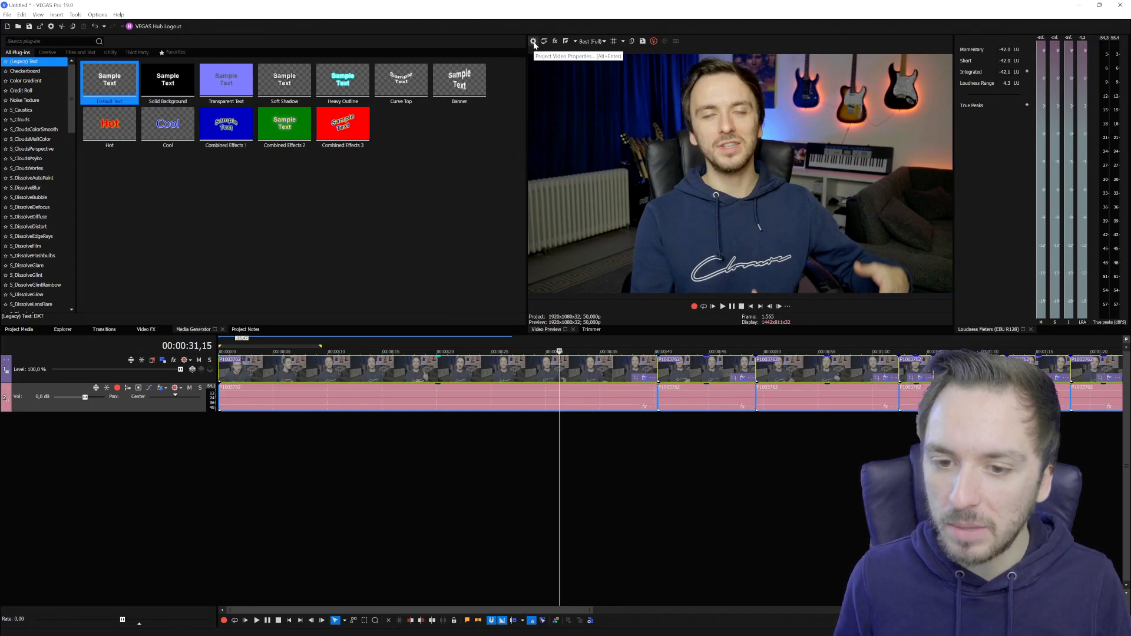
Disable resample in project properties with the HDV 720-24p template, and confirm with OK
click(533, 40)
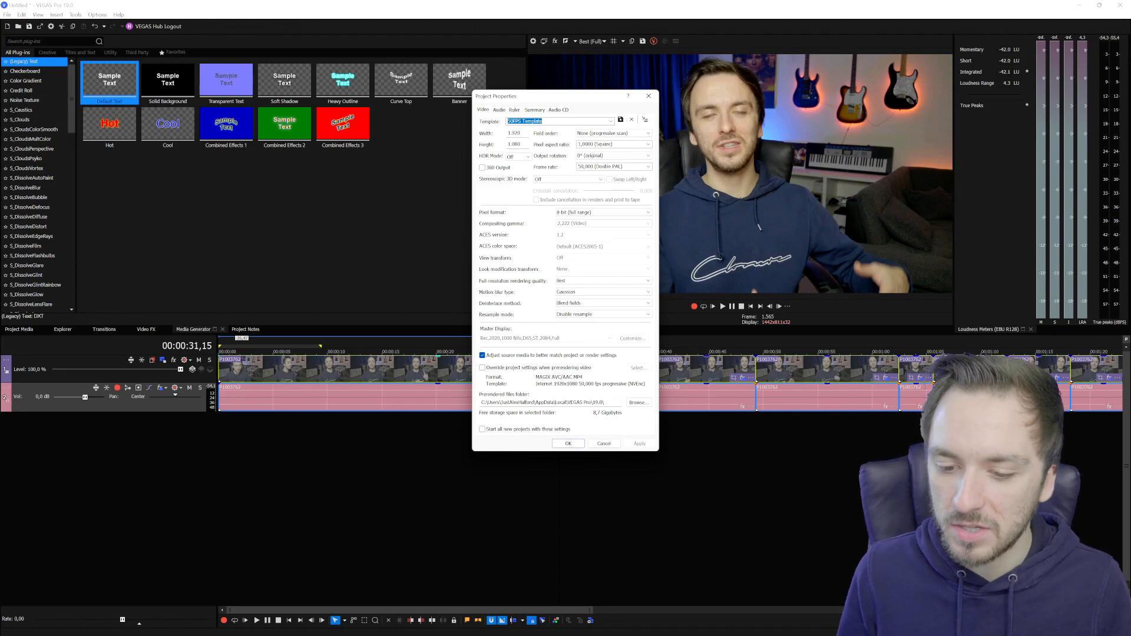
mouse_move(755, 166)
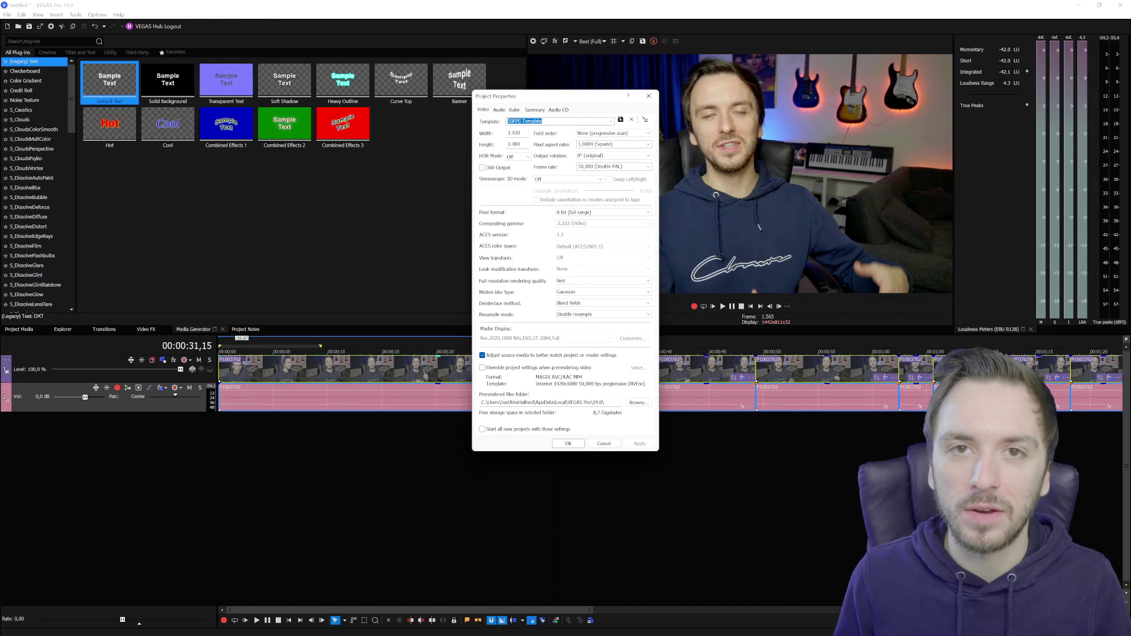
click(611, 121)
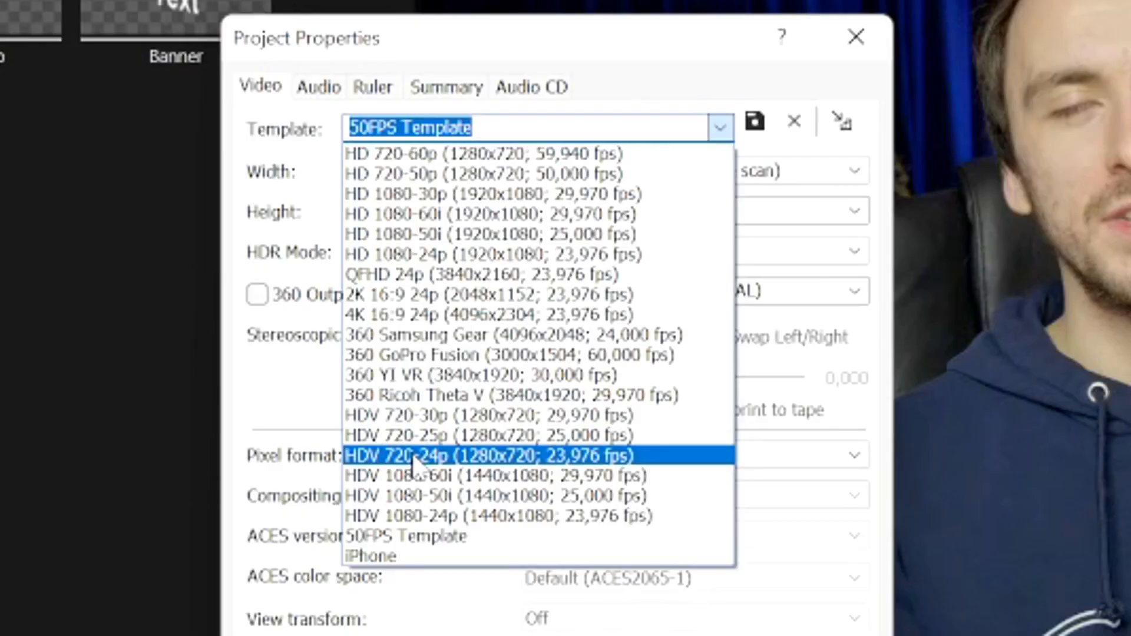
mouse_move(432, 472)
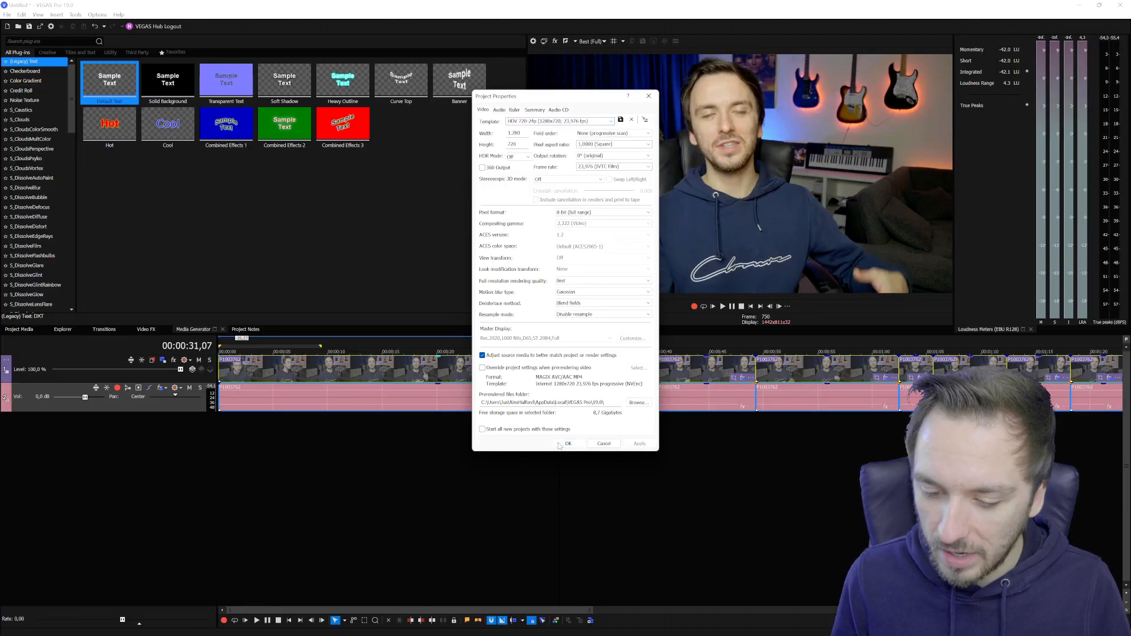
click(569, 443)
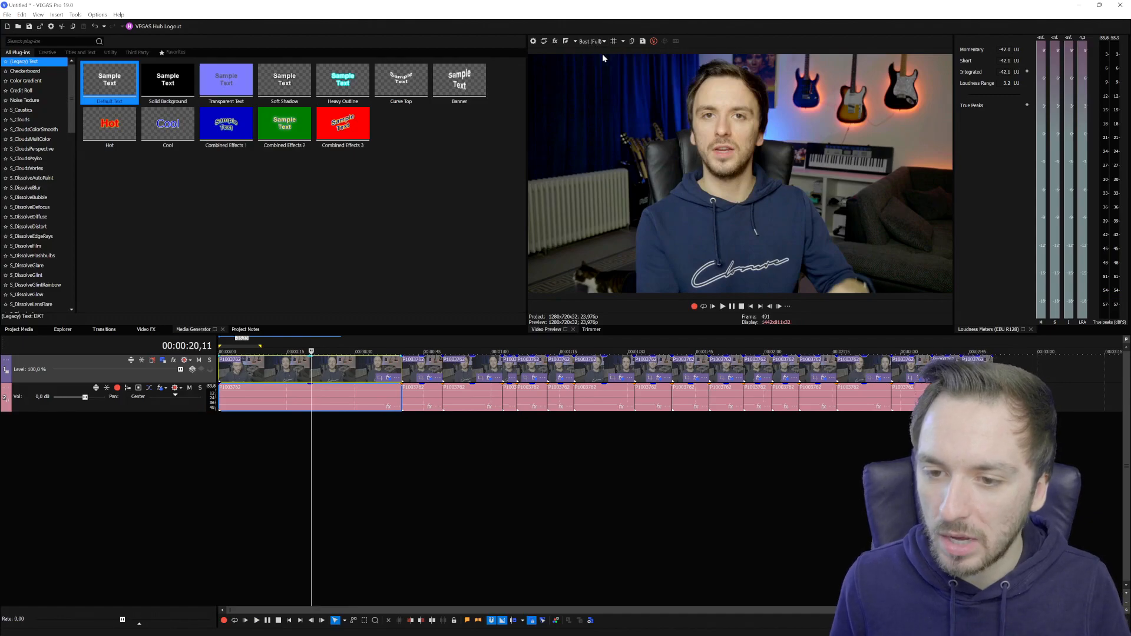
Set preview quality to Draft (Half), then to Preview (Half)
click(604, 41)
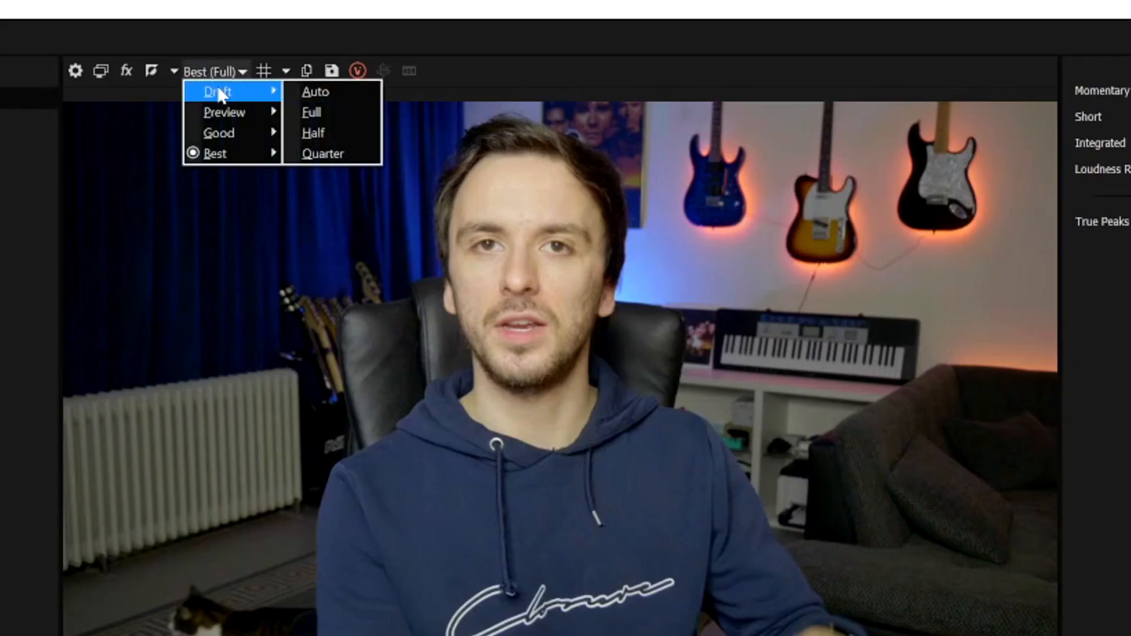
mouse_move(246, 98)
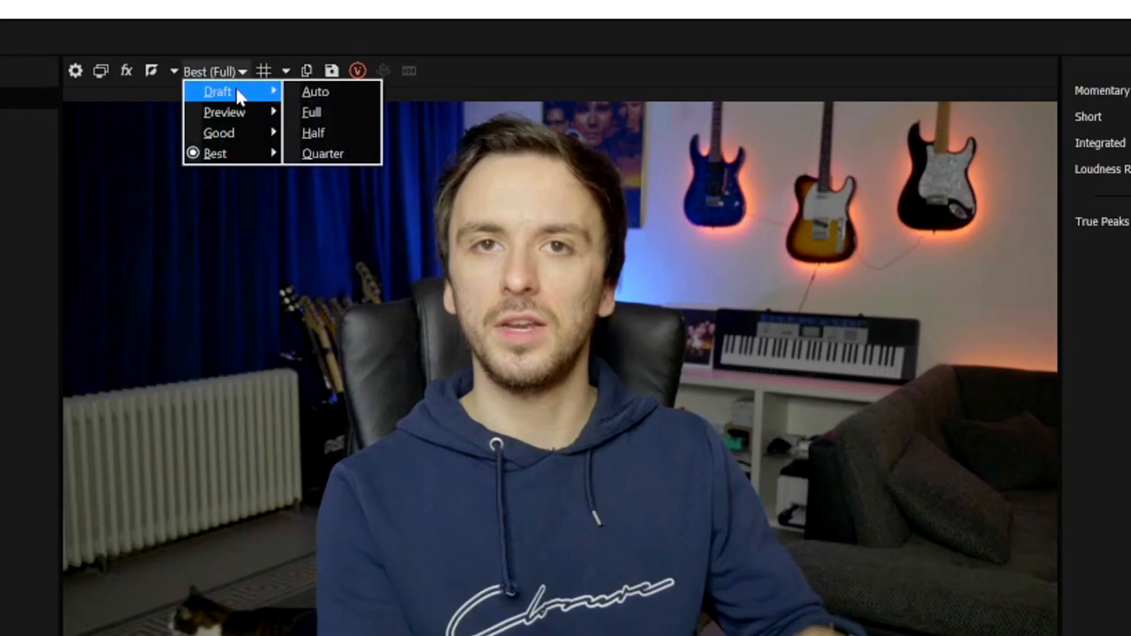
click(314, 133)
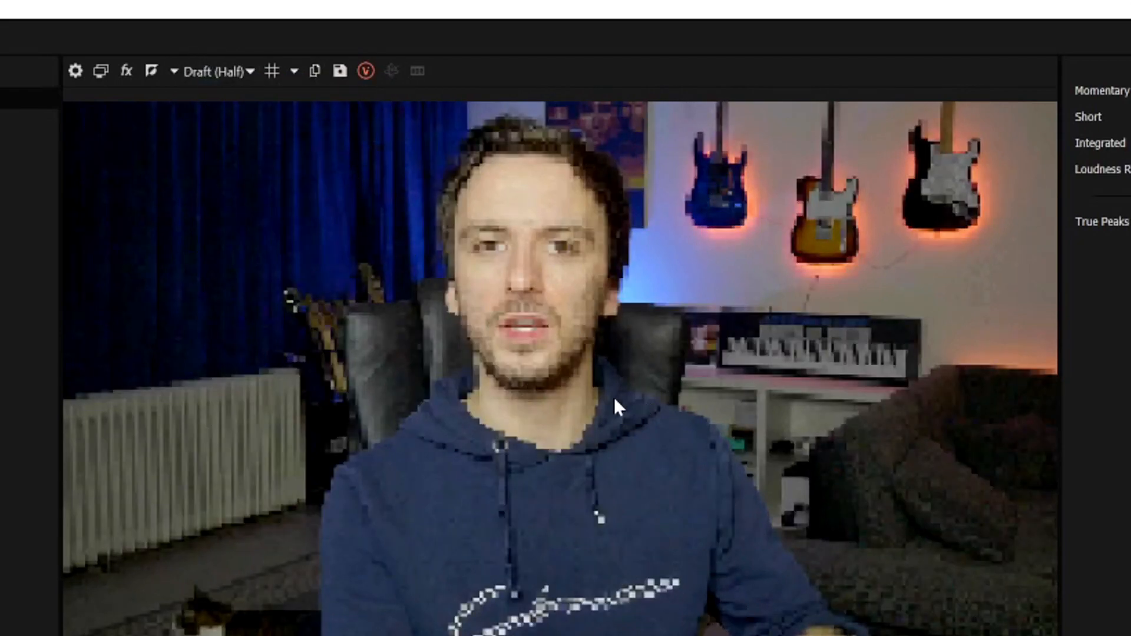
click(215, 71)
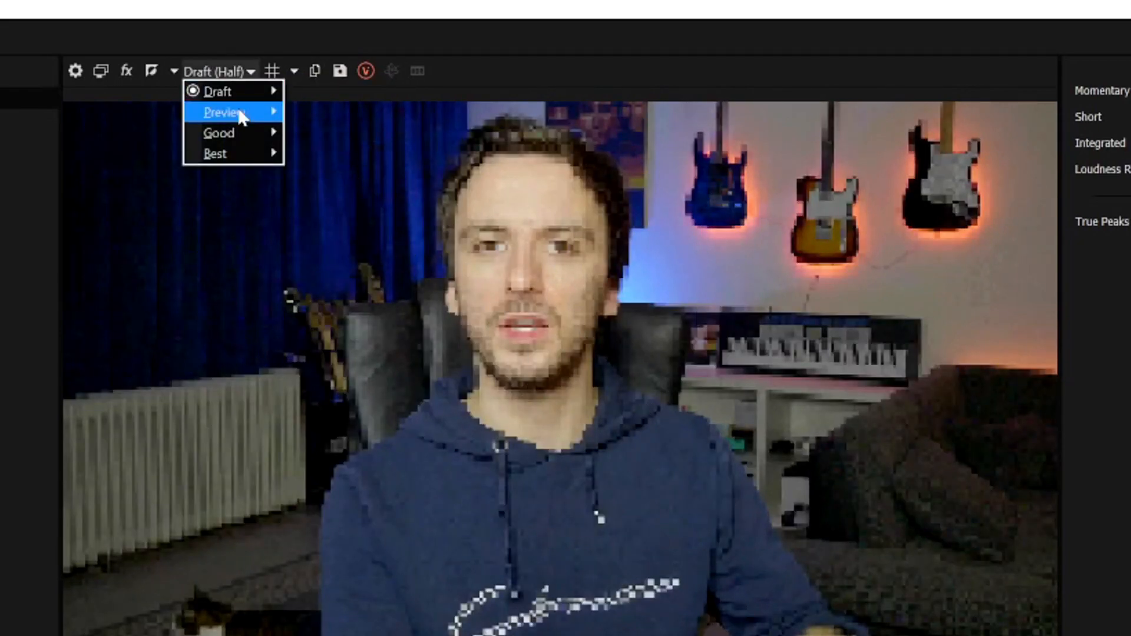
click(224, 112)
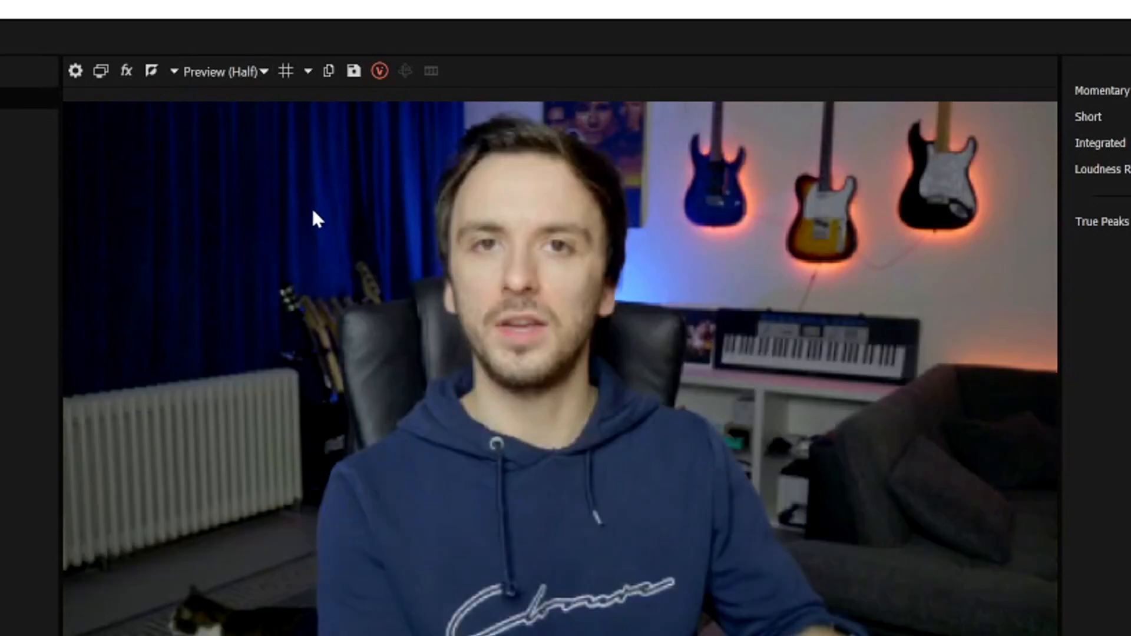
mouse_move(598, 291)
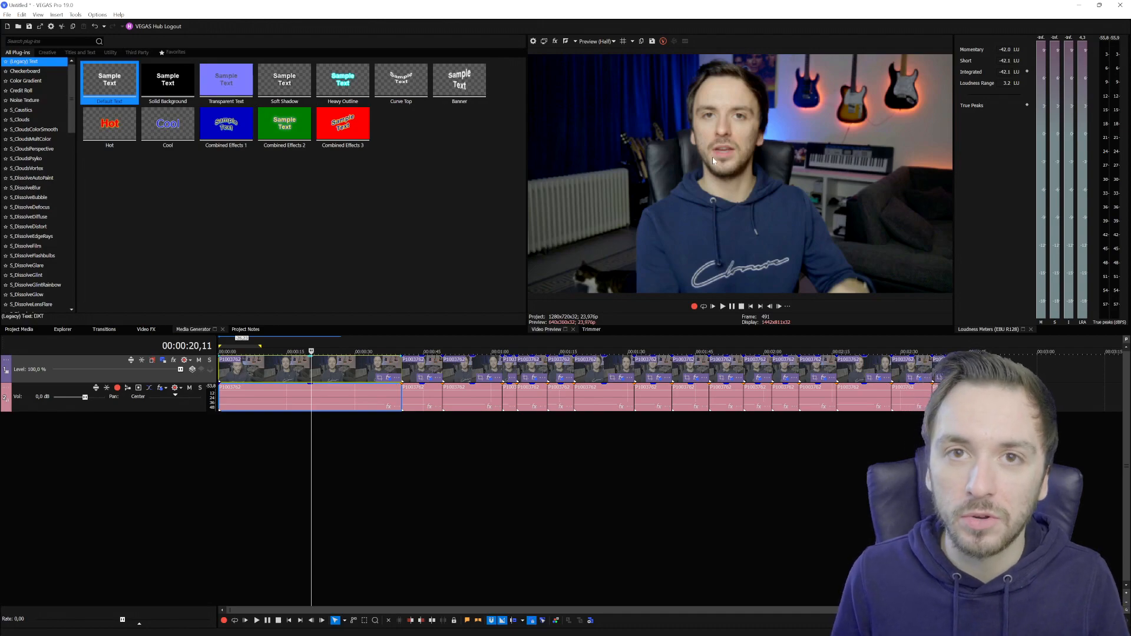
click(722, 307)
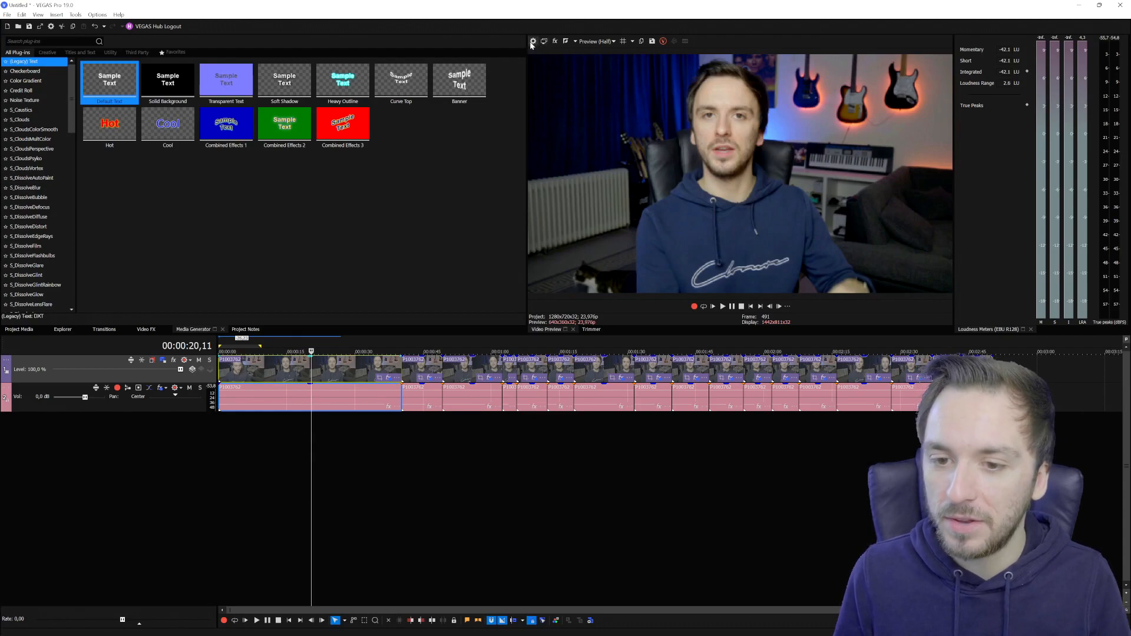
Set preview quality to Preview (Full), then to Best (Full)
click(596, 41)
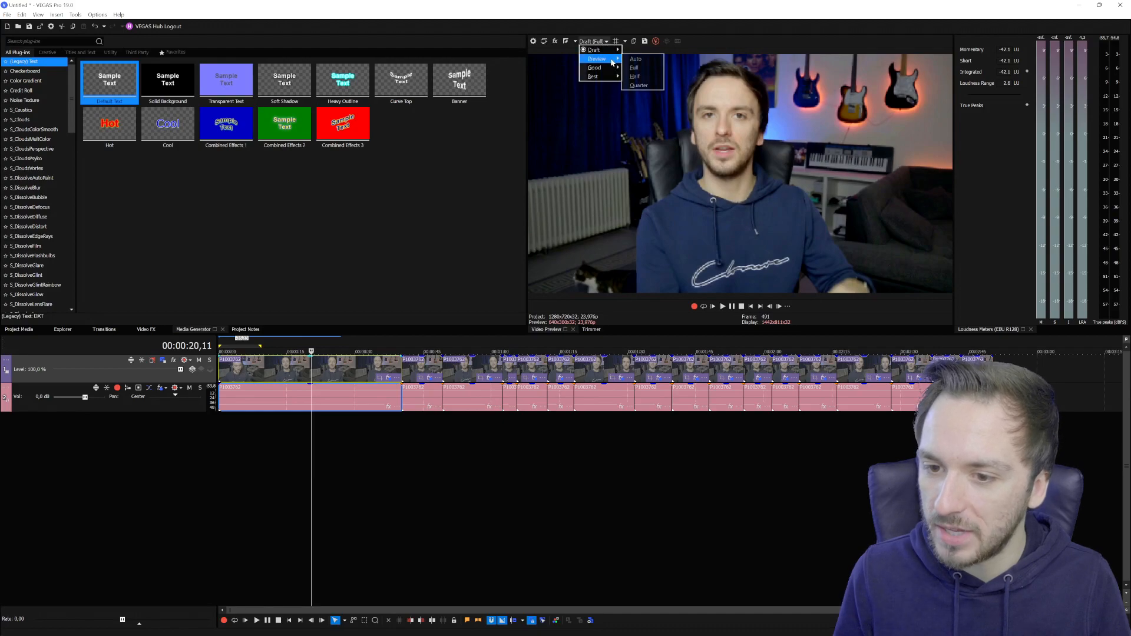
click(635, 68)
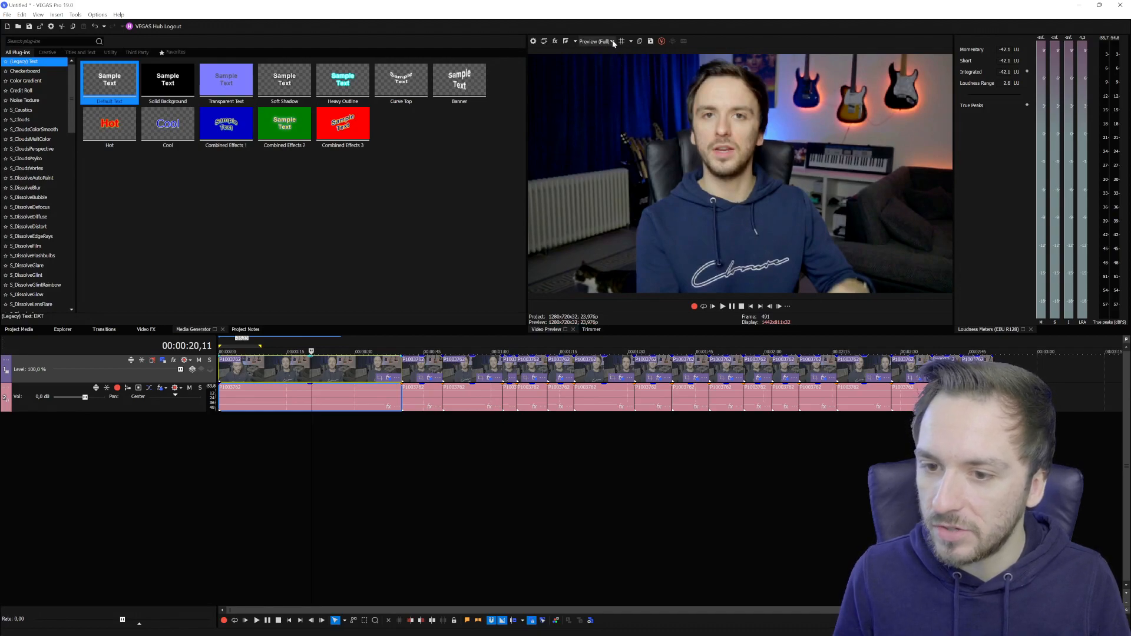
click(608, 40)
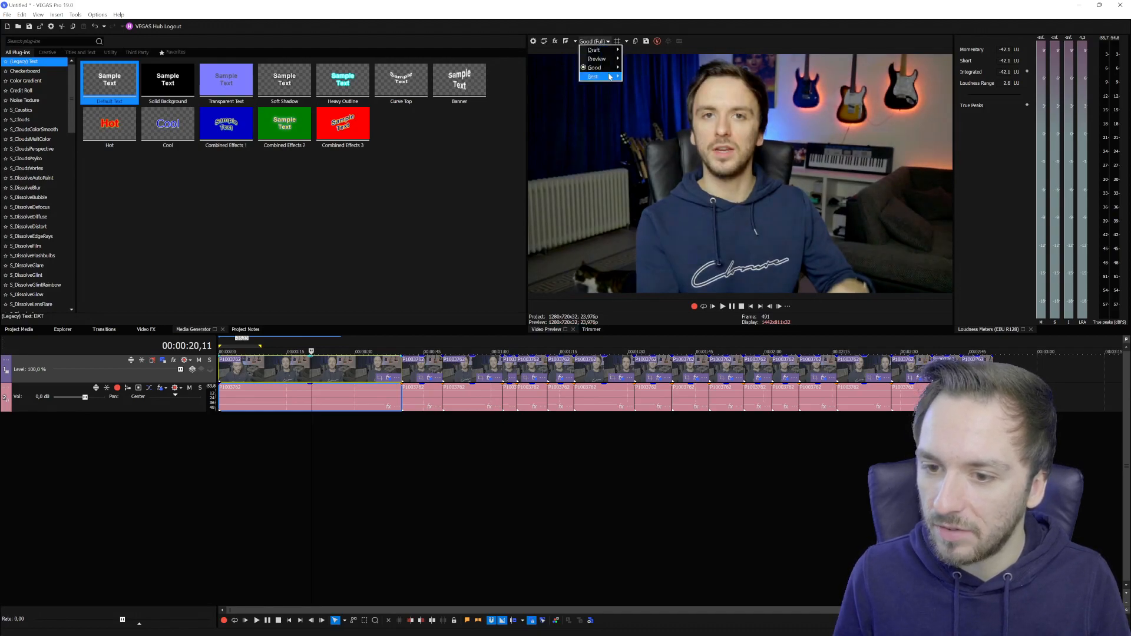
click(593, 76)
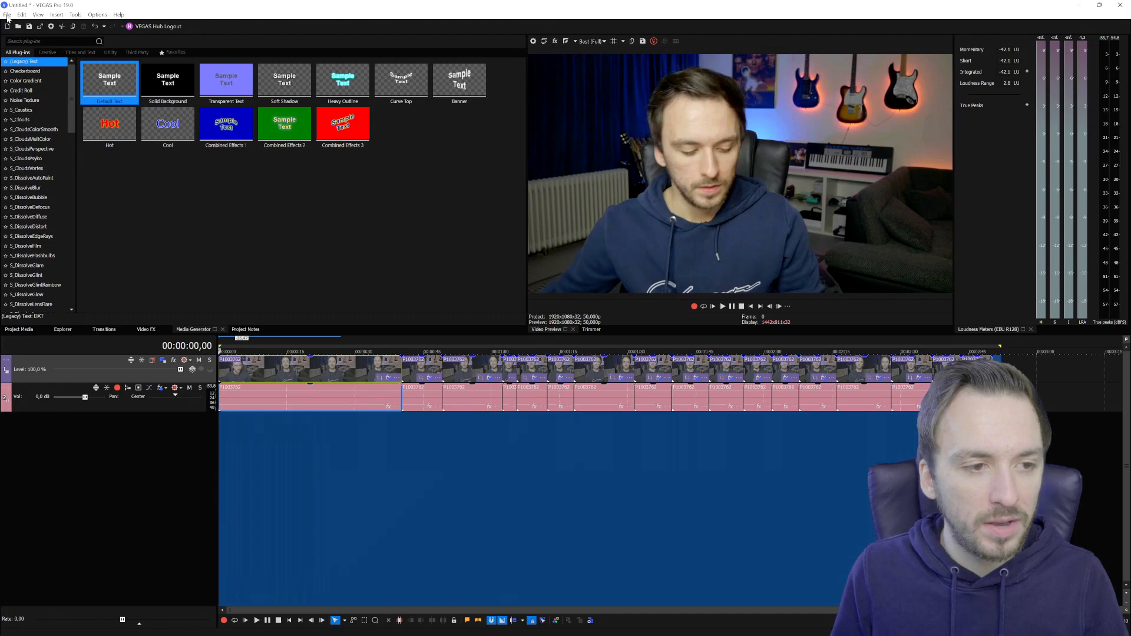
Open Render As and pick the Sony AVC/MVC '50FPS GH5 YouTube Preset' template
click(8, 15)
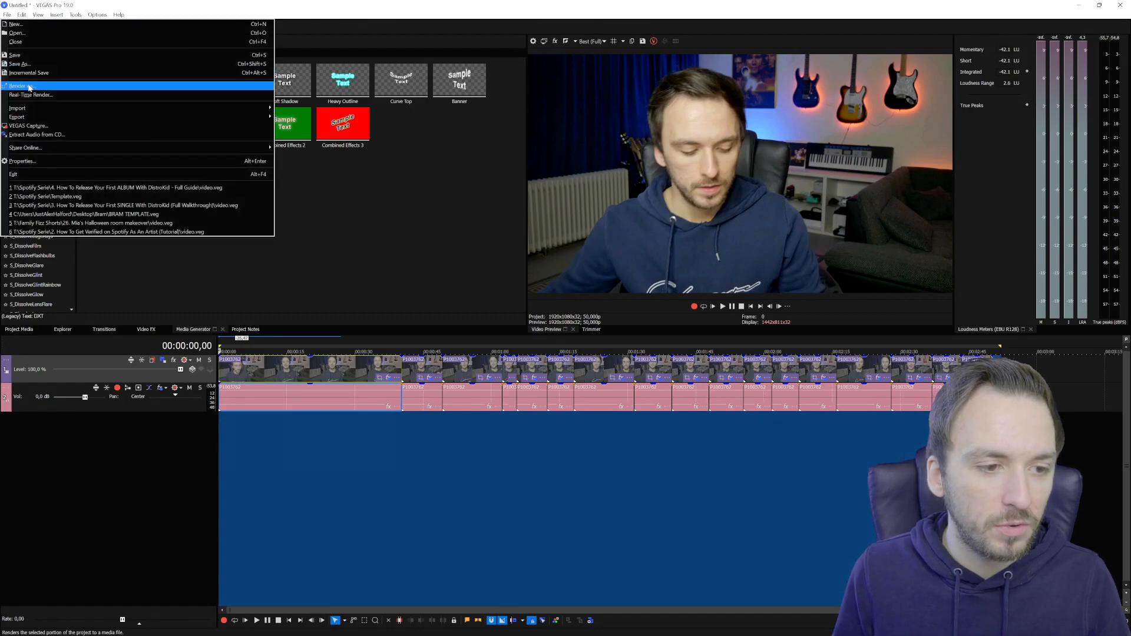
click(17, 87)
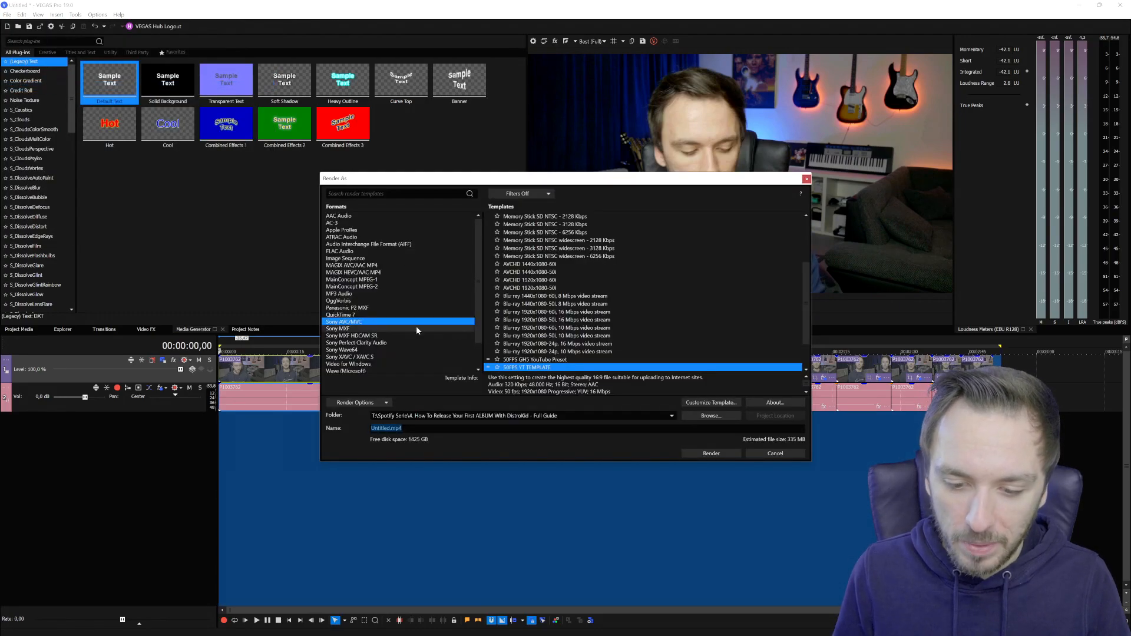
click(535, 359)
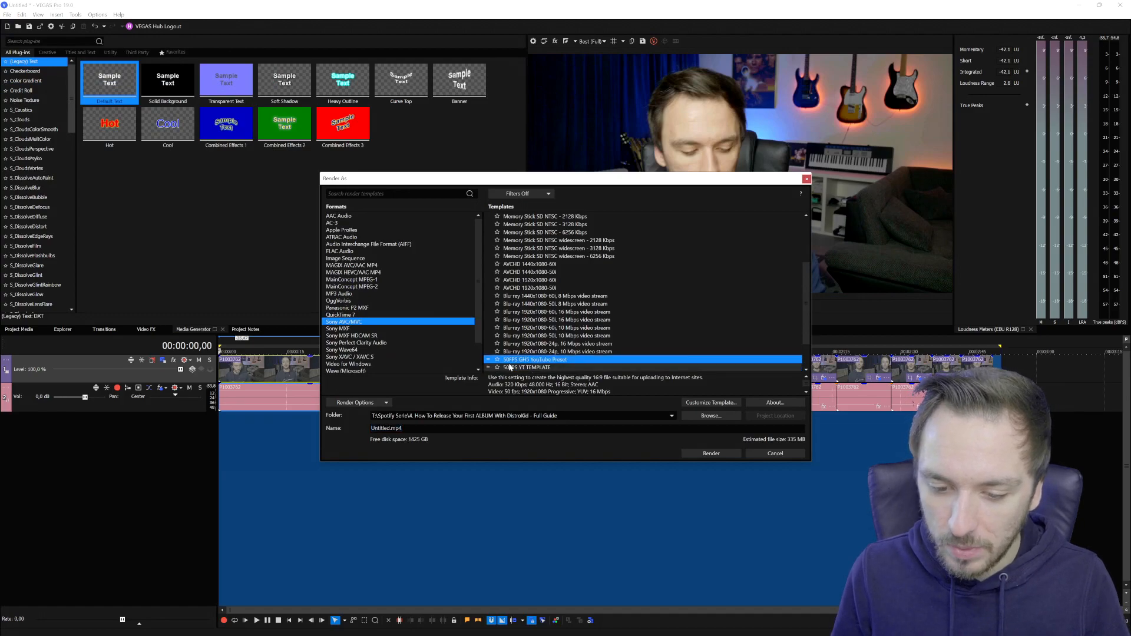